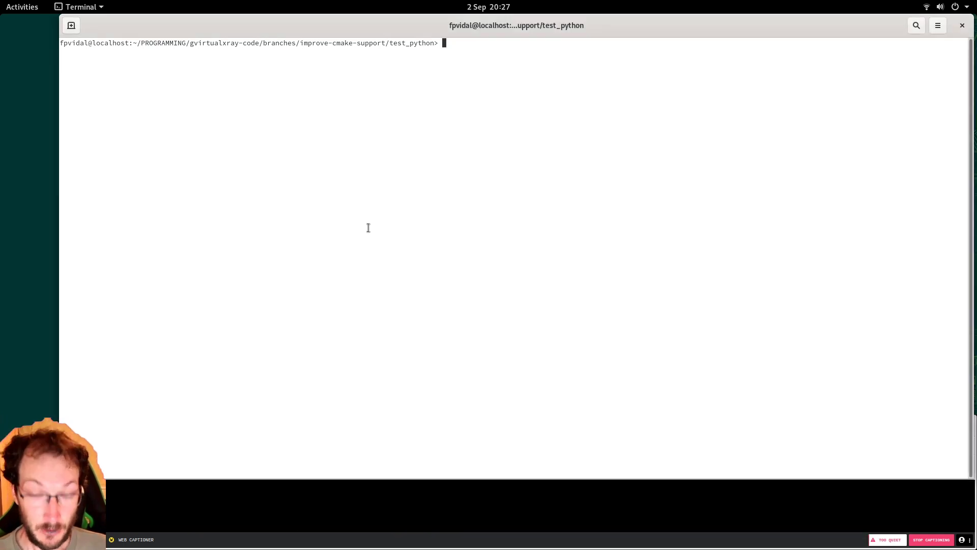
- Launch gedit on ct_acquisition.py from the Terminal to view the 180-projection loop
type("gedit ct")
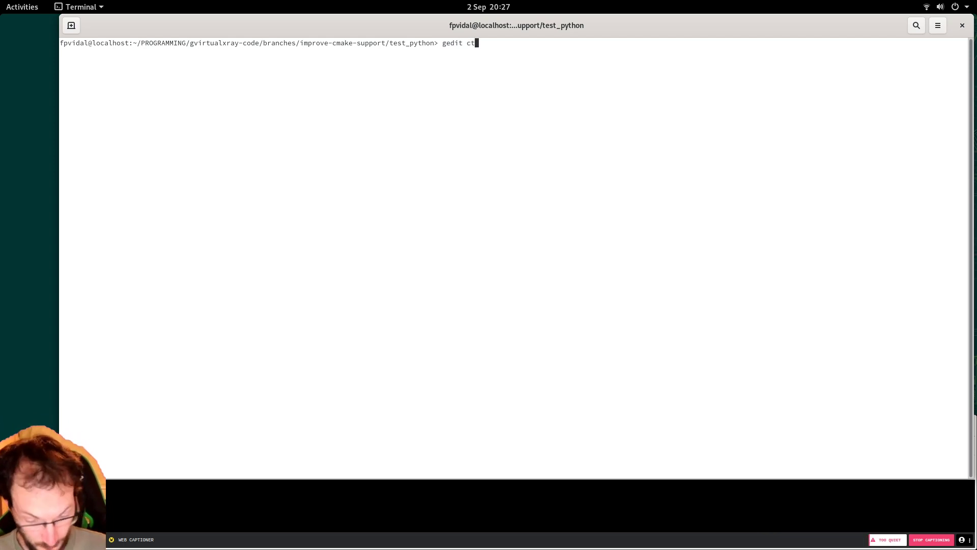
type("_acquisition.py")
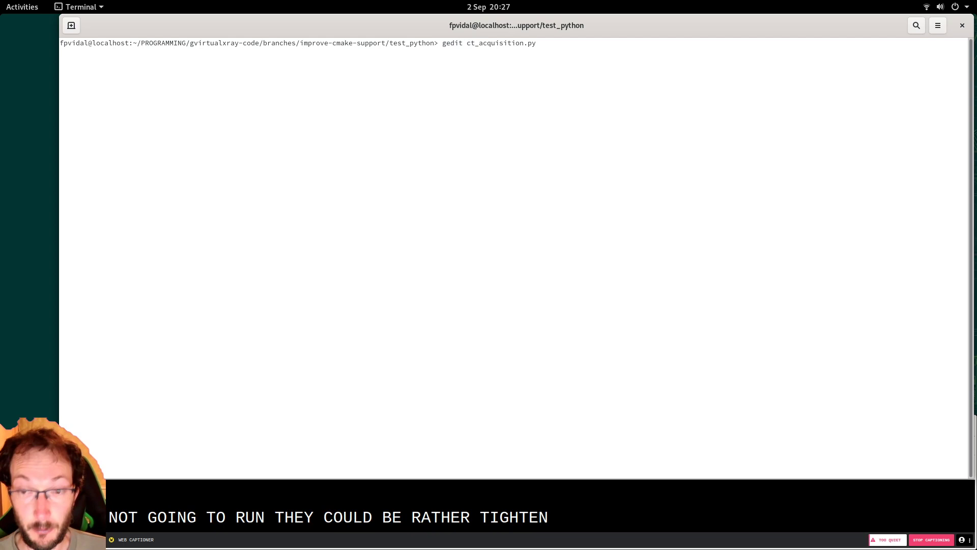
key("Return")
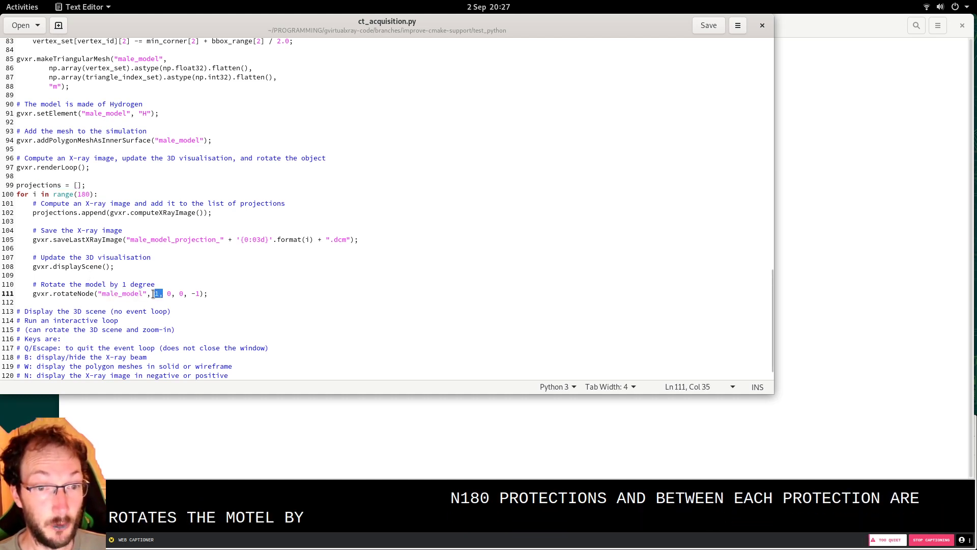
left_click_drag(163, 293, 204, 293)
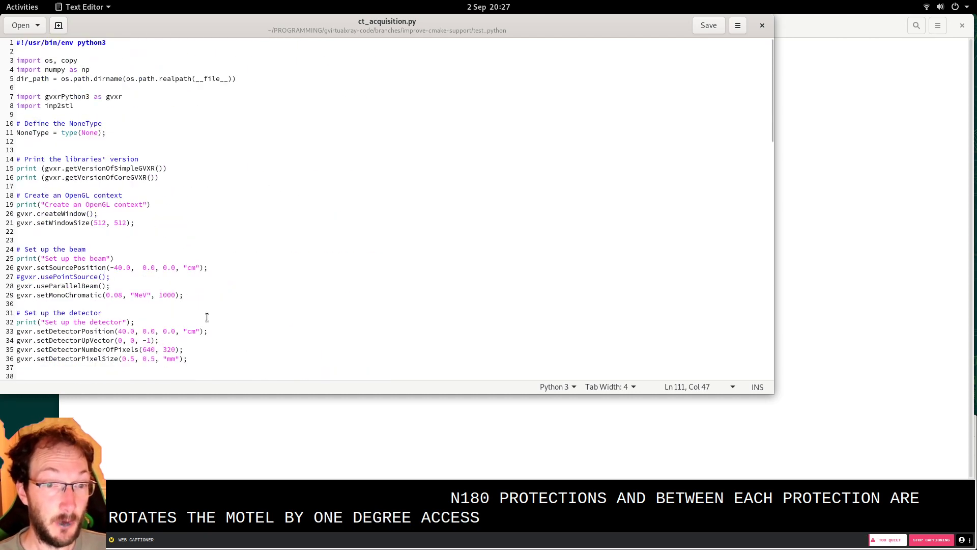
left_click_drag(118, 339, 161, 349)
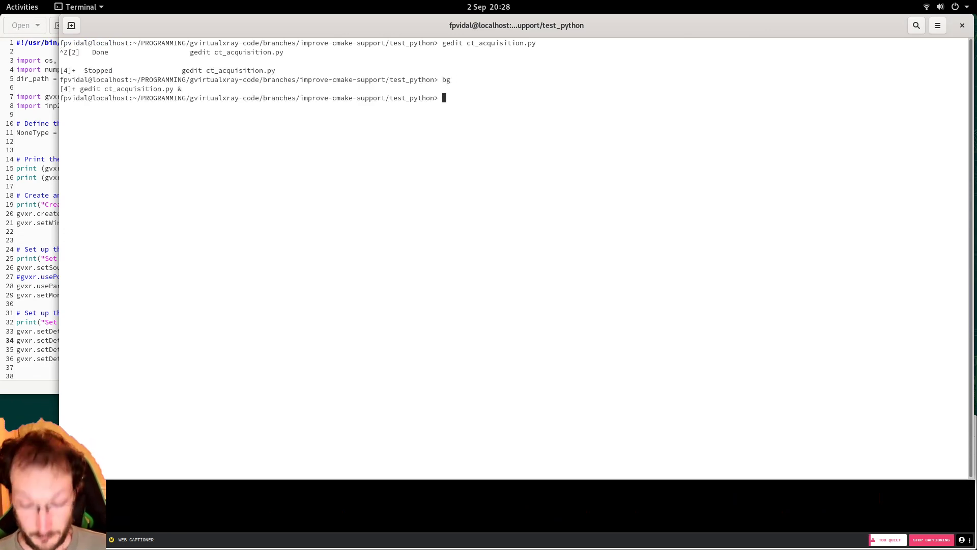
- Run ./ct_acquisition.py in the Terminal to start the gVirtualXRay simulation
type("./ct_acquisition.py")
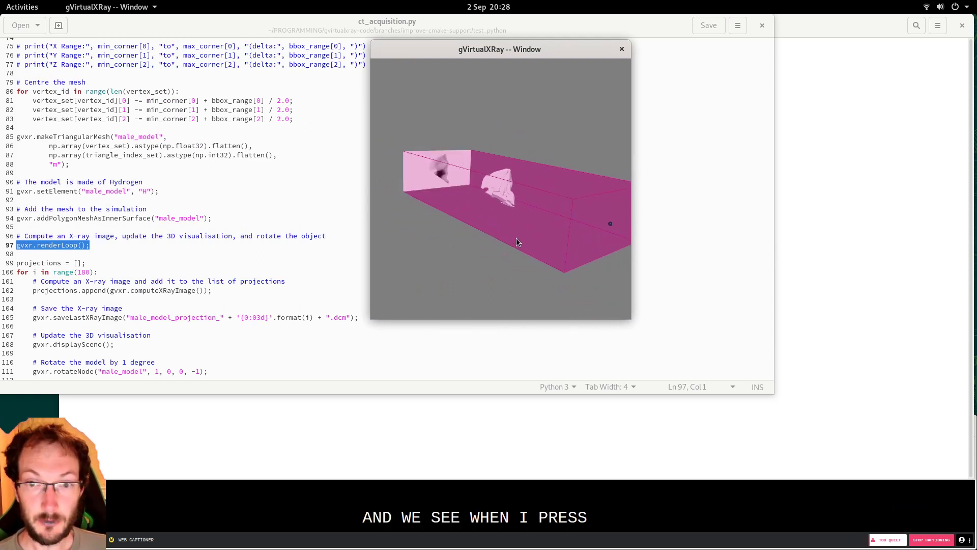
- Quit the gVirtualXRay interactive 3D loop with Q so the script computes the projections
key("q")
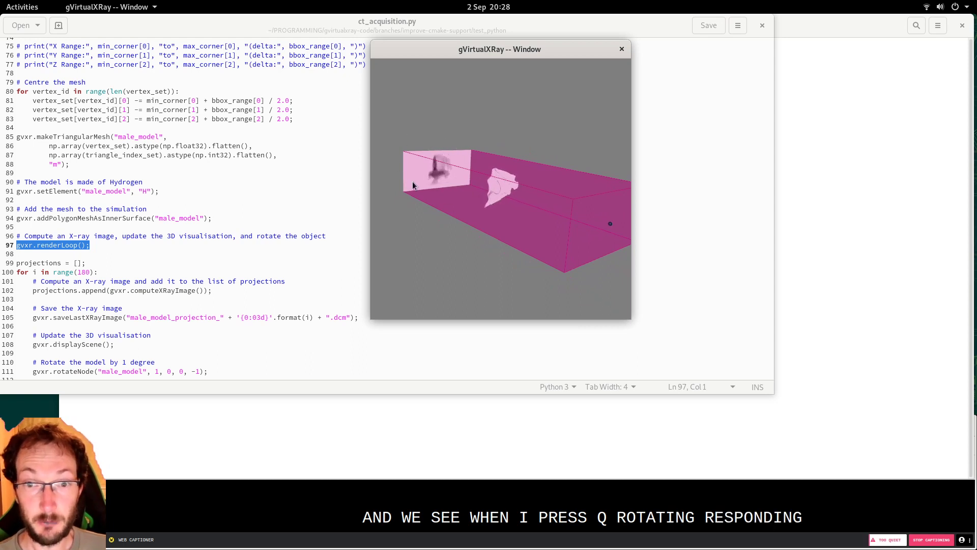
key("q")
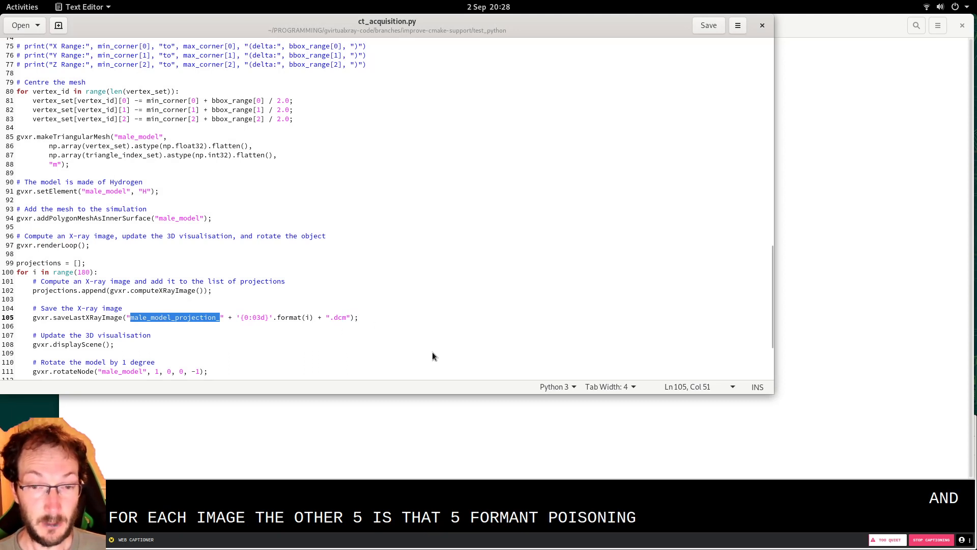
- Switch to ImageJ and start File > Import > Image Sequence for the projection files
key("Alt+Tab")
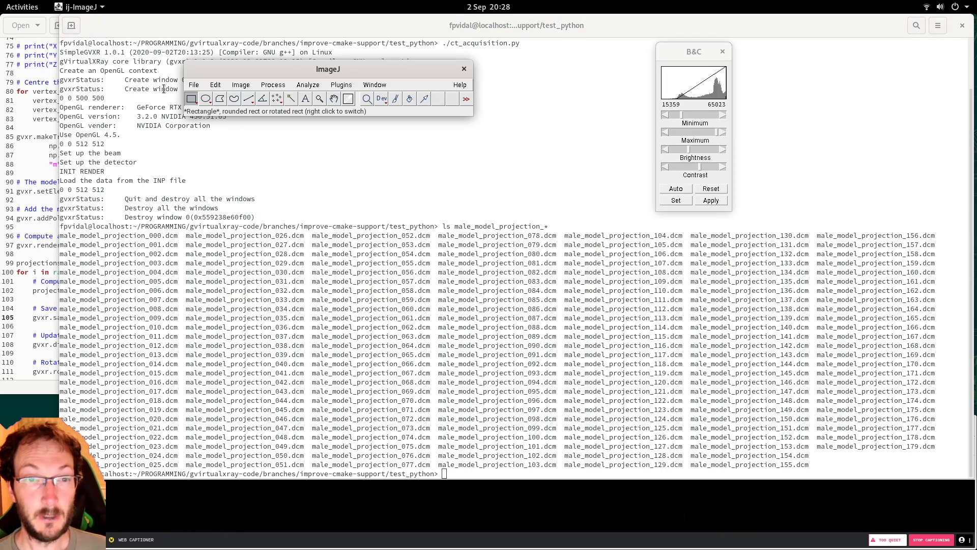
left_click(194, 84)
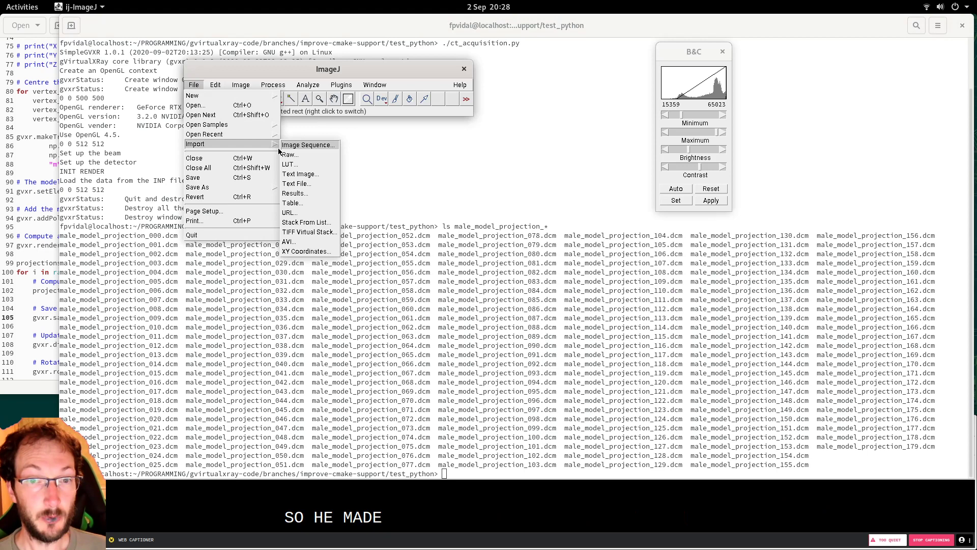
left_click(305, 144)
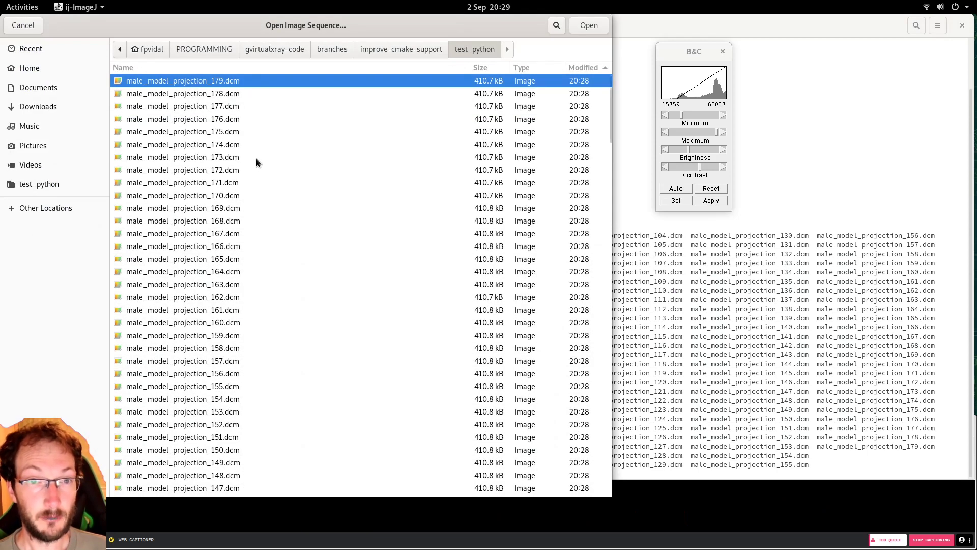
- Load the test_python folder filtered by 'male_model_p' as a 180-image stack
left_click(587, 24)
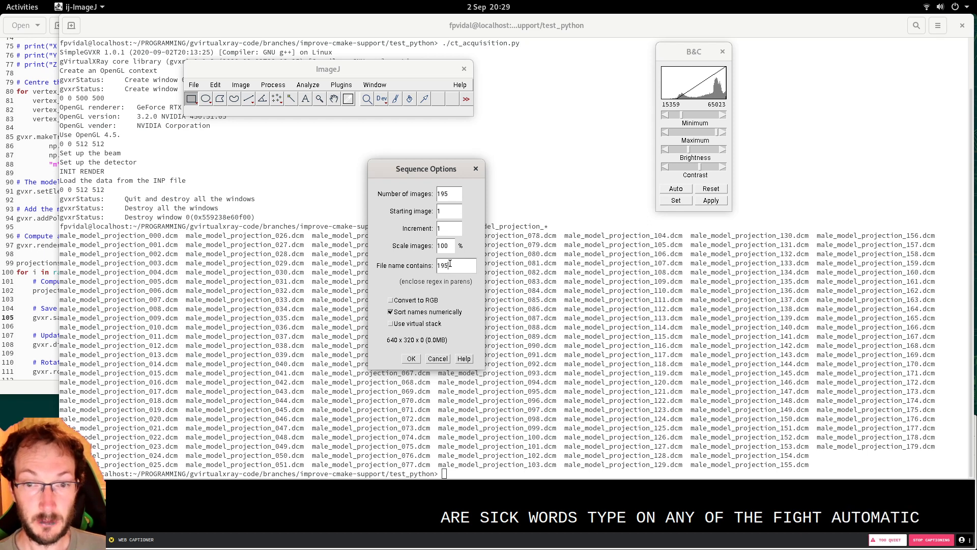
type("mal")
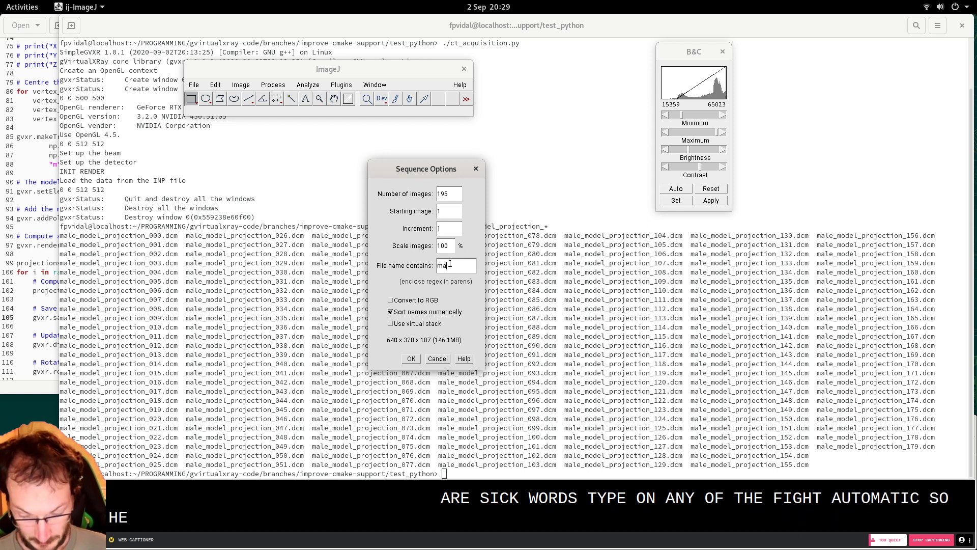
type("e_model")
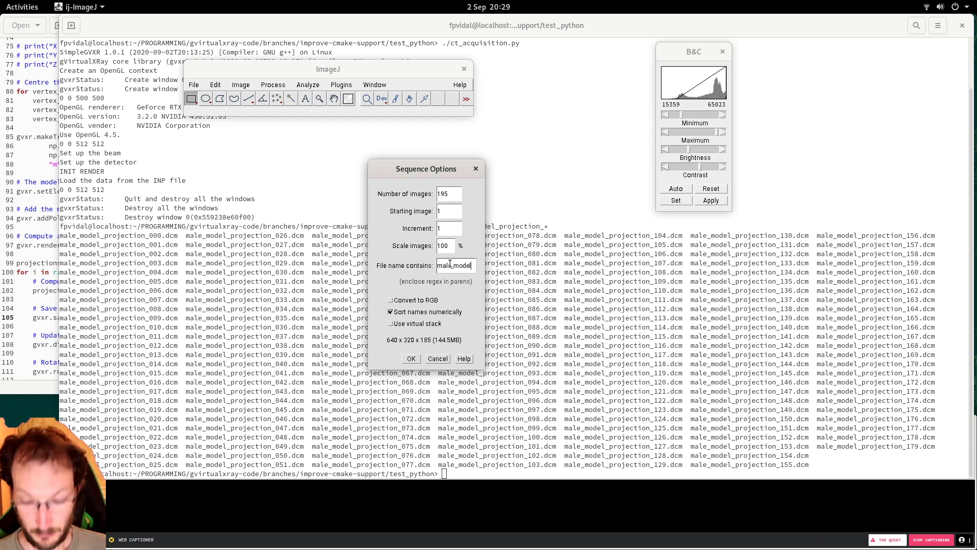
type("_p")
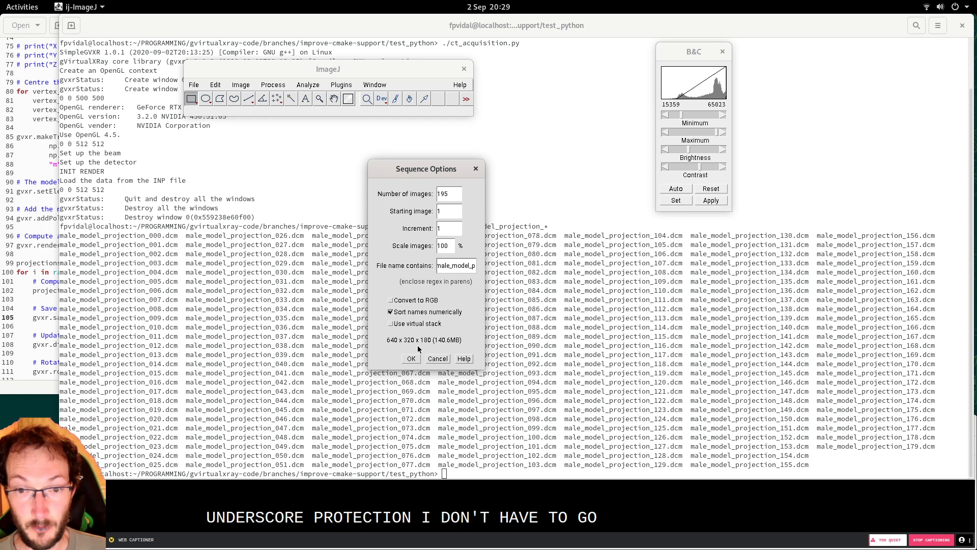
mouse_move(428, 342)
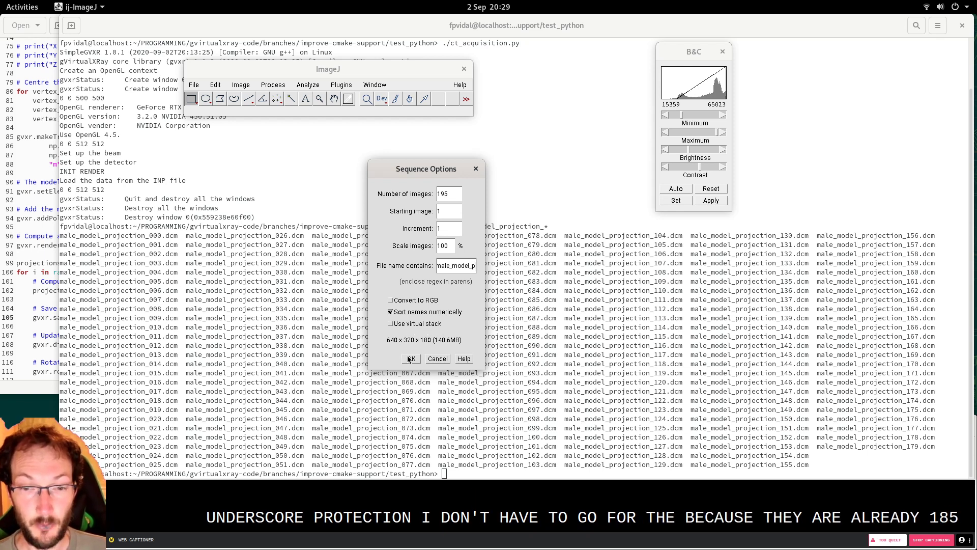
left_click(410, 358)
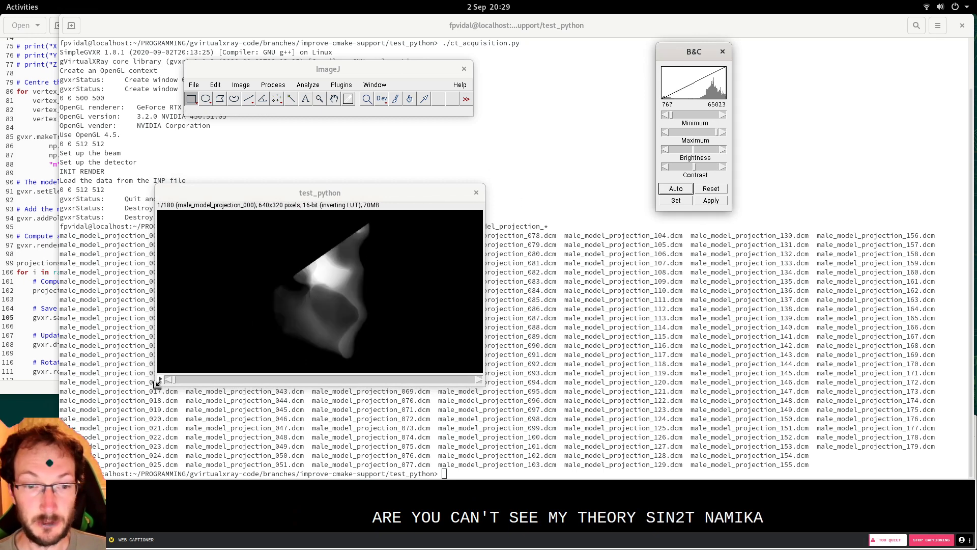
- Drag the stack slider to projection 174 of 180 to see a later rotation angle
left_click_drag(168, 378, 330, 379)
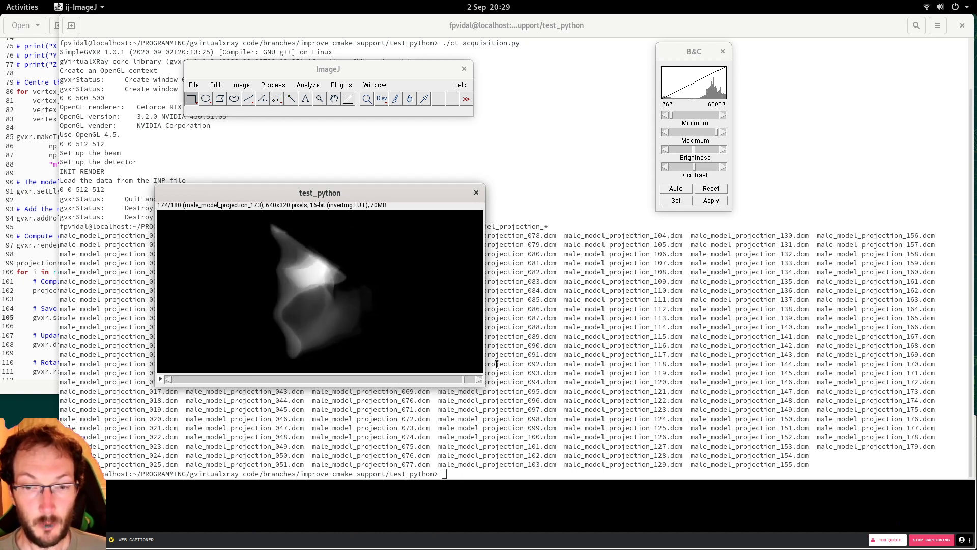
mouse_move(254, 323)
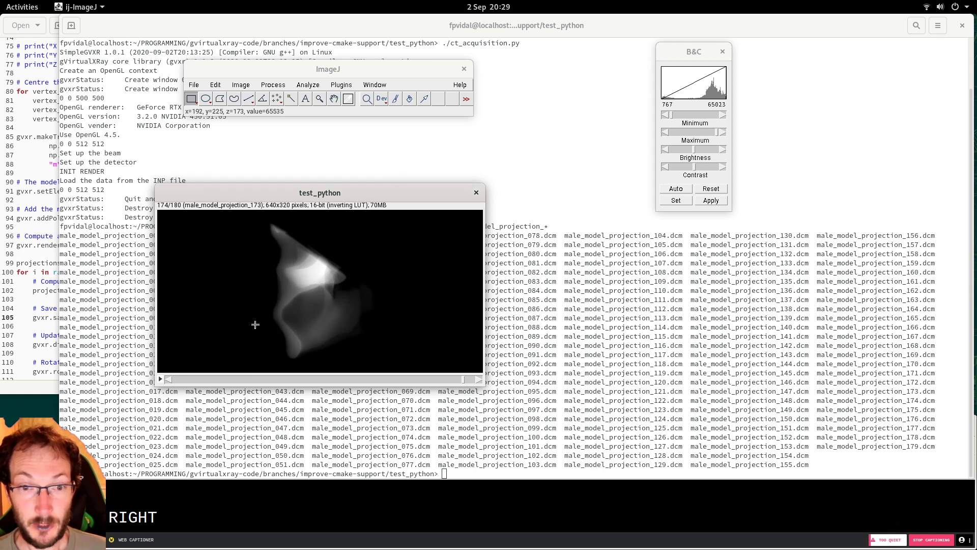
mouse_move(288, 346)
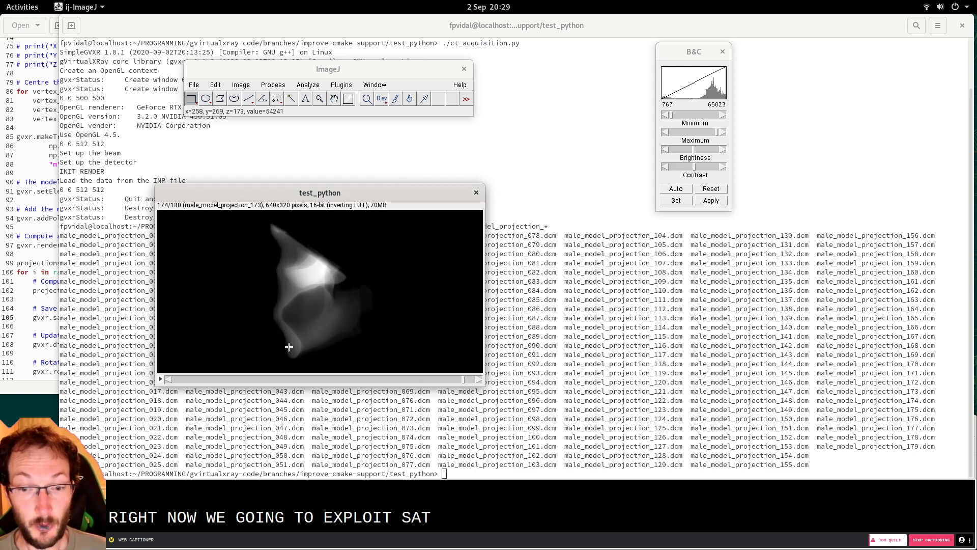
mouse_move(337, 318)
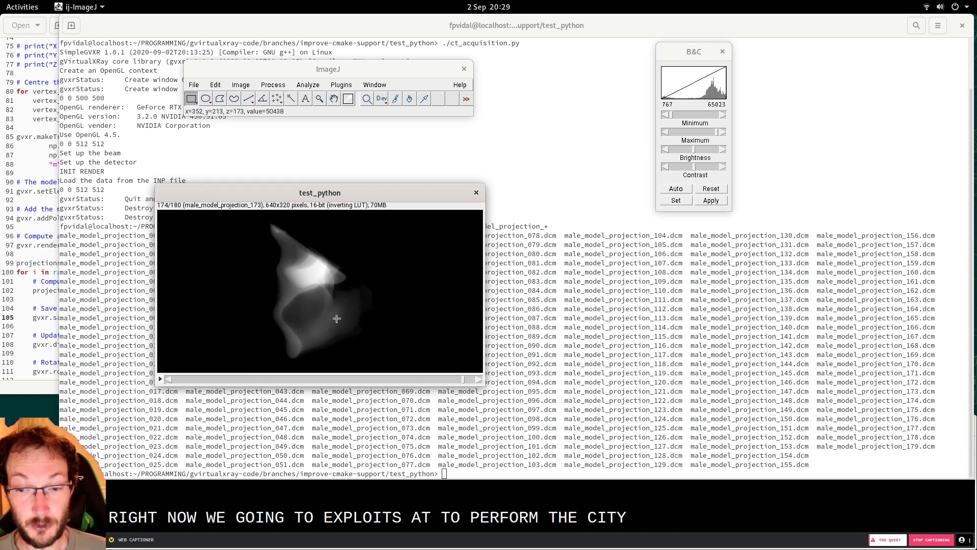